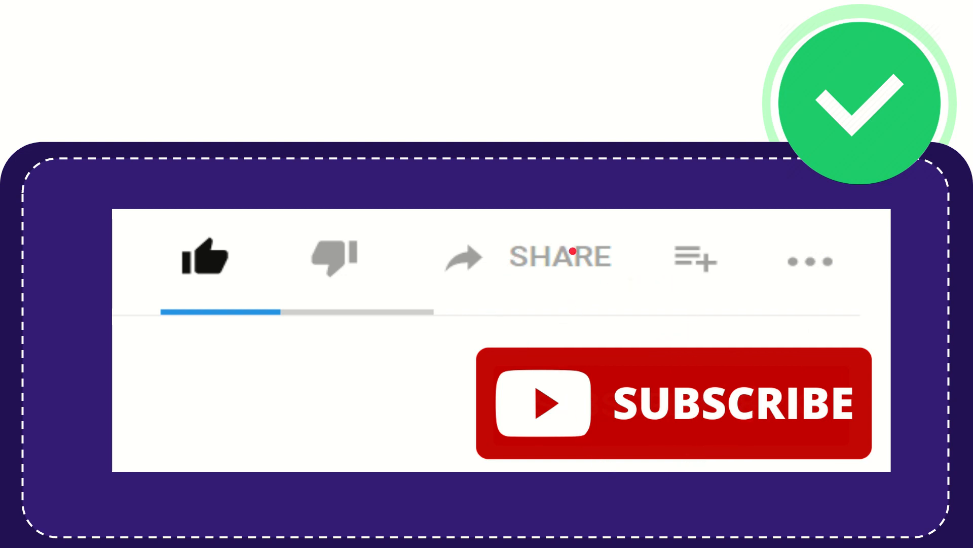
mouse_move(564, 310)
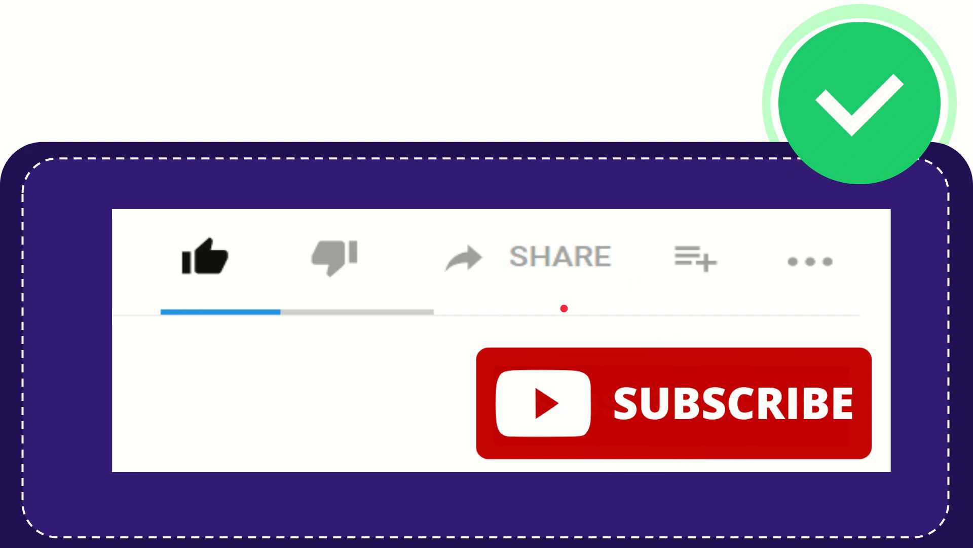